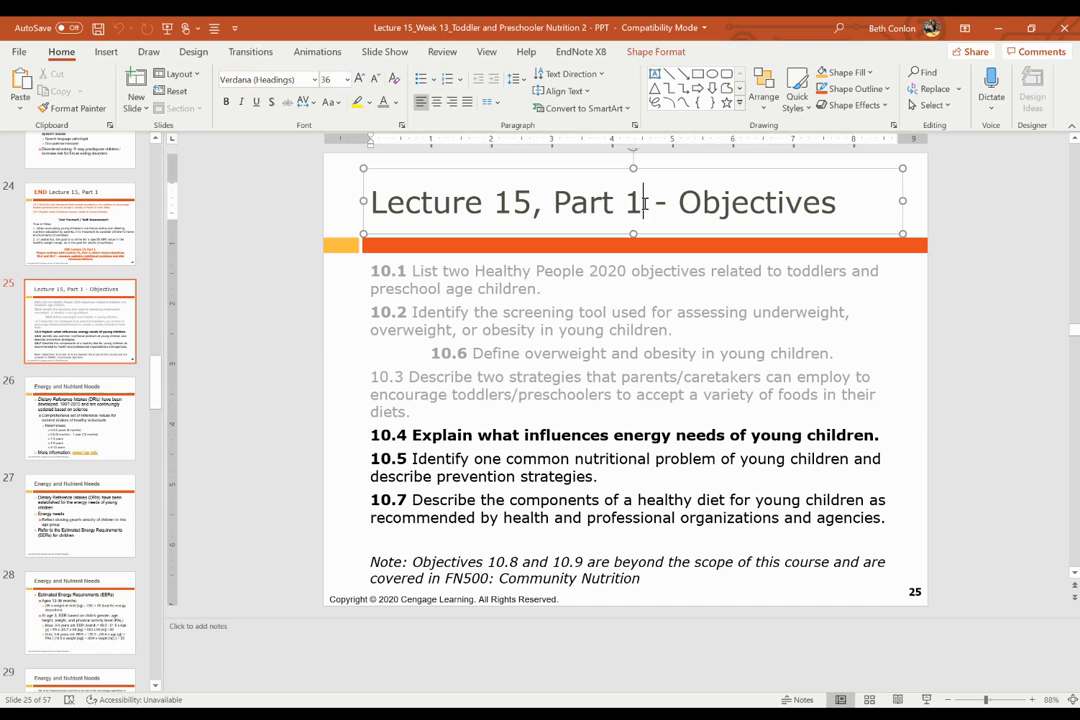
# - Change the slide 25 title from Part 1 to Part 2
pyautogui.press('Backspace')
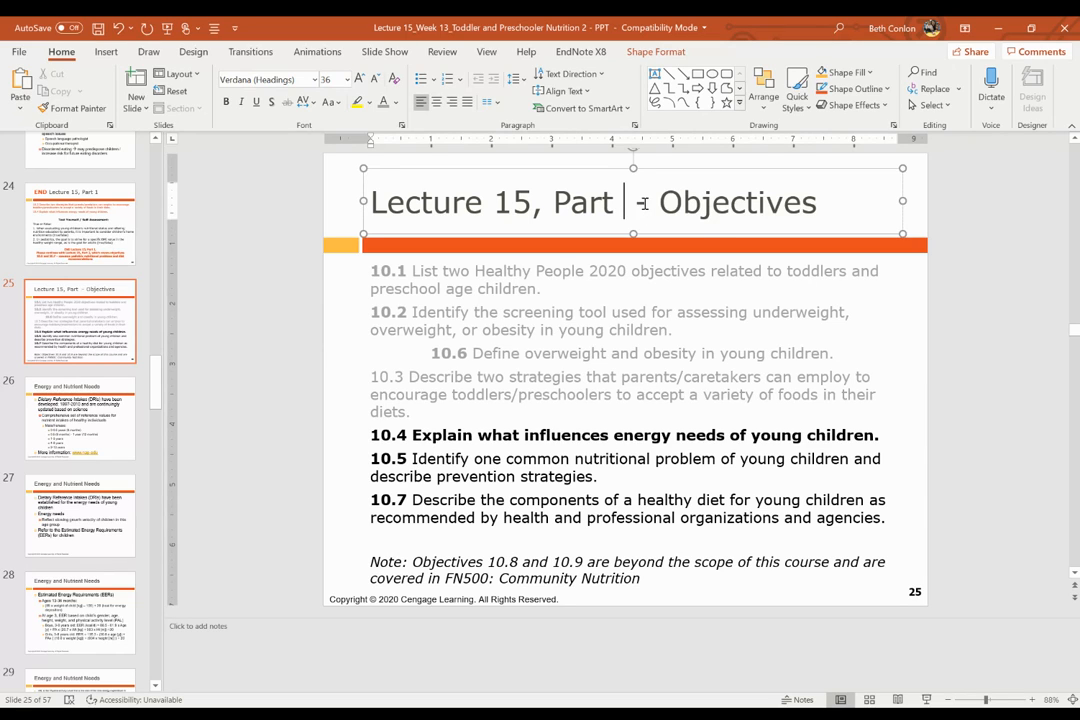
pyautogui.write('2')
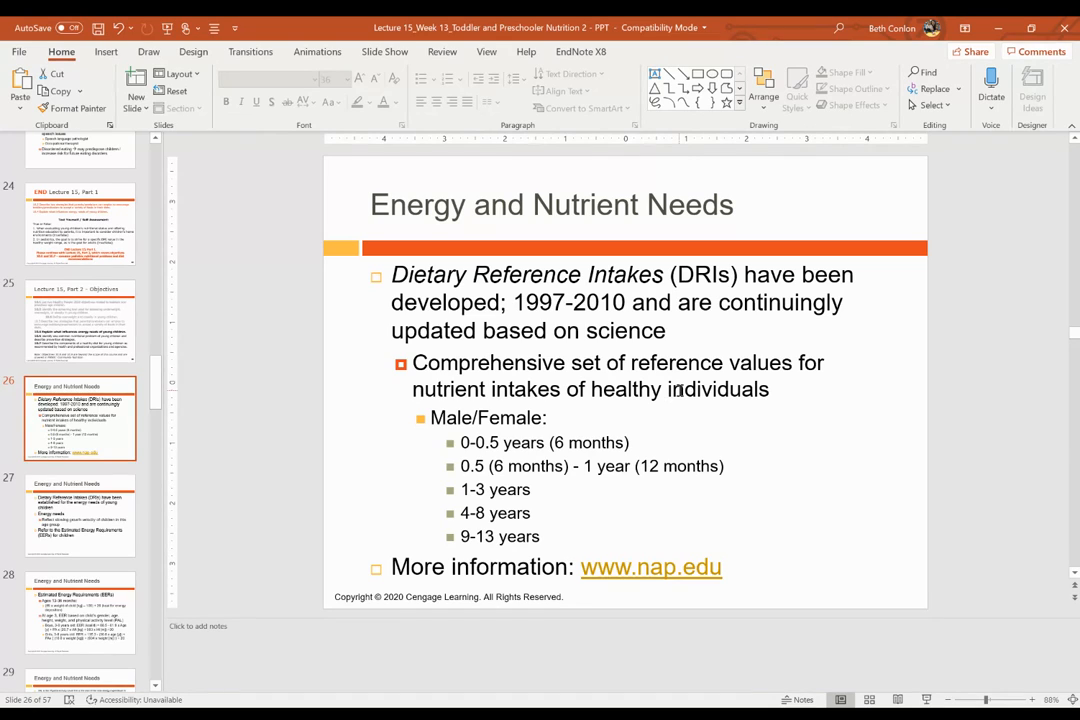
pyautogui.moveTo(710, 401)
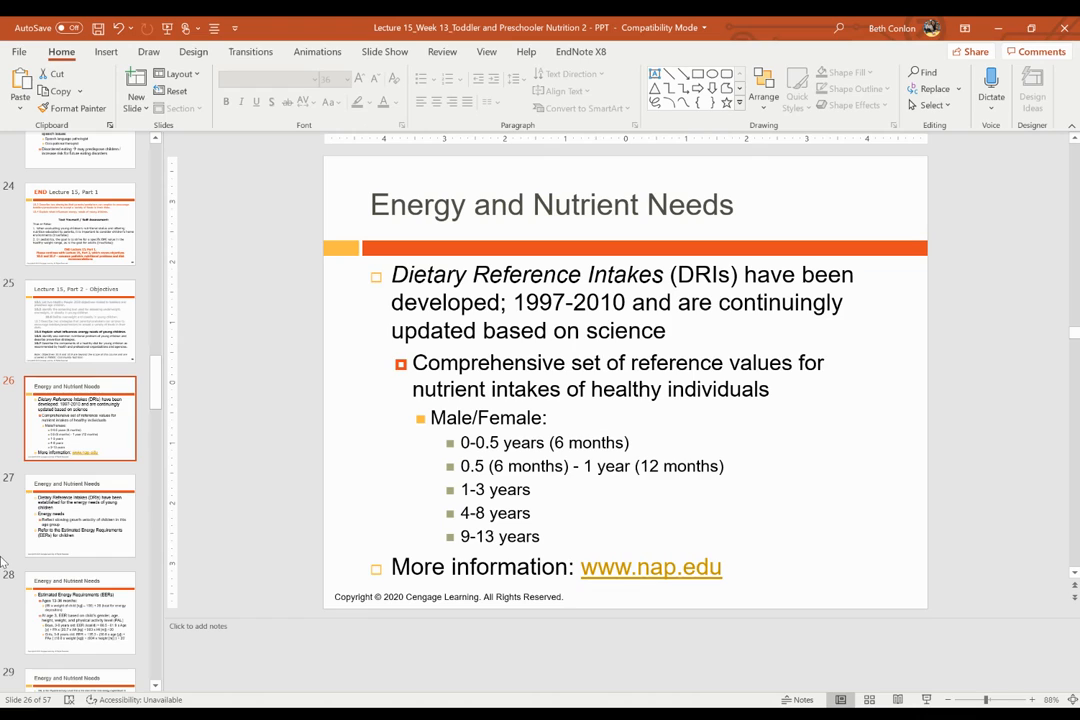
# - Go through the energy needs slide 27 to slide 28 on Estimated Energy Requirements
pyautogui.click(79, 515)
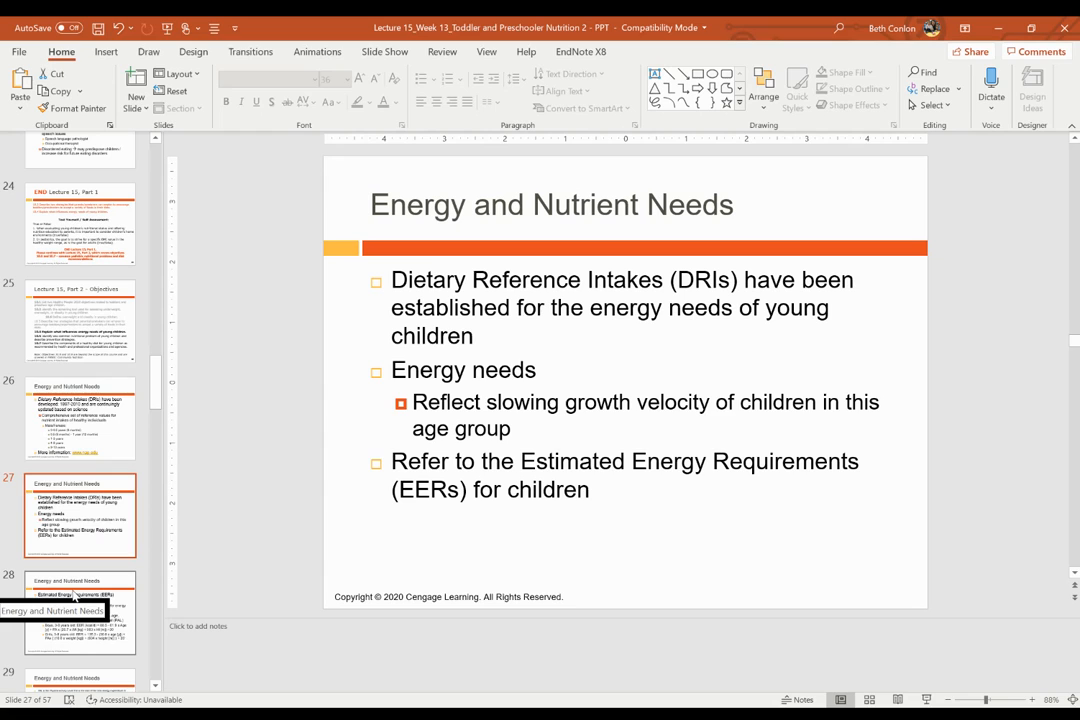
pyautogui.click(80, 610)
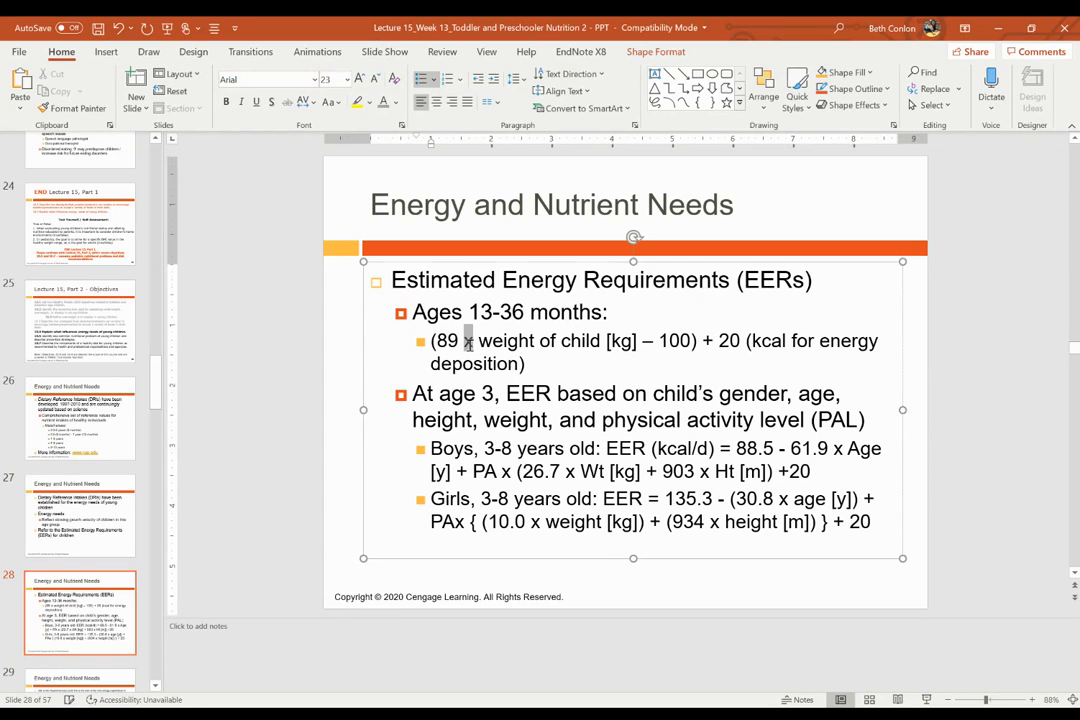
# - Select text on the slide and scroll down toward the energy requirements table slide
pyautogui.tripleClick(650, 340)
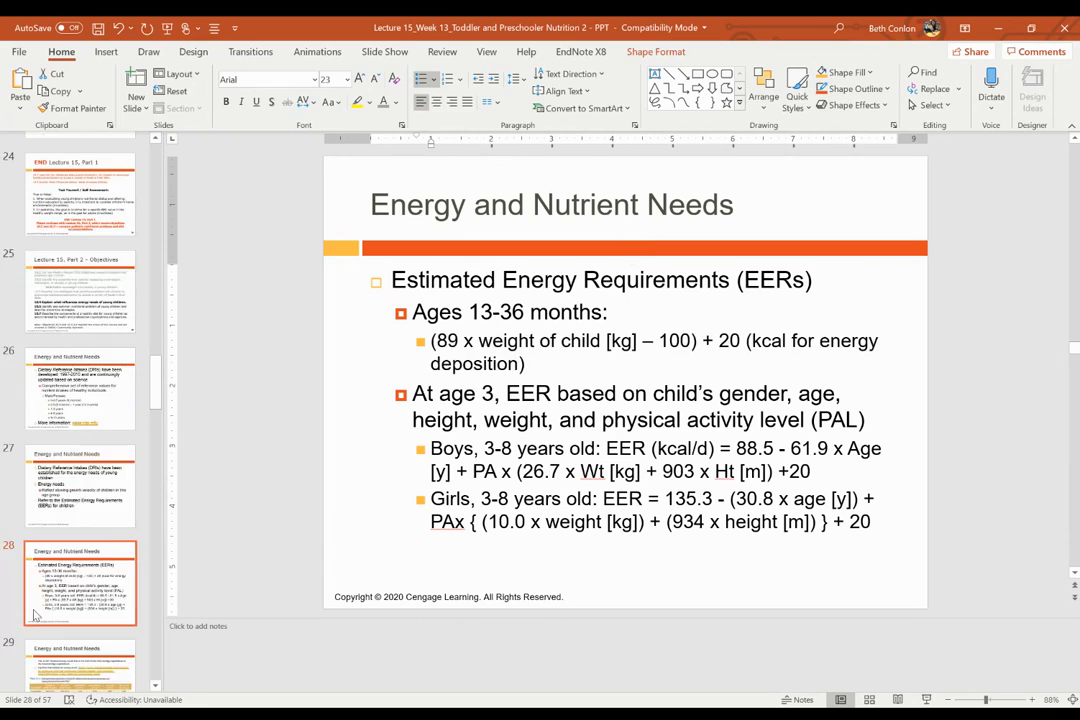
pyautogui.scroll(-3)
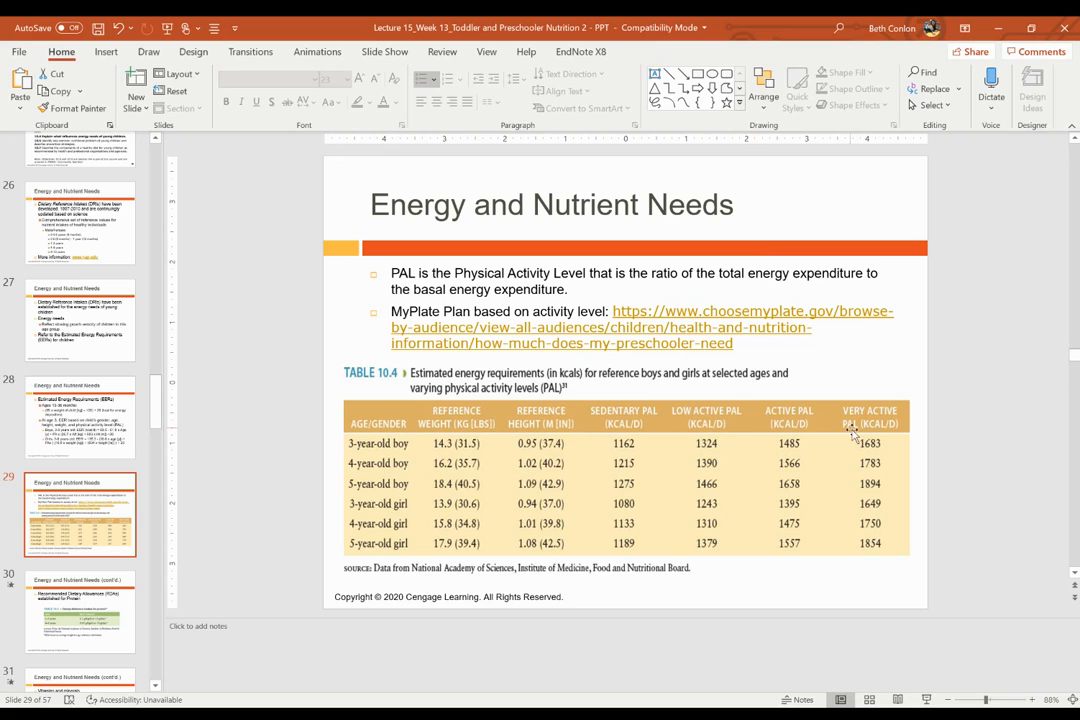
pyautogui.moveTo(843, 457)
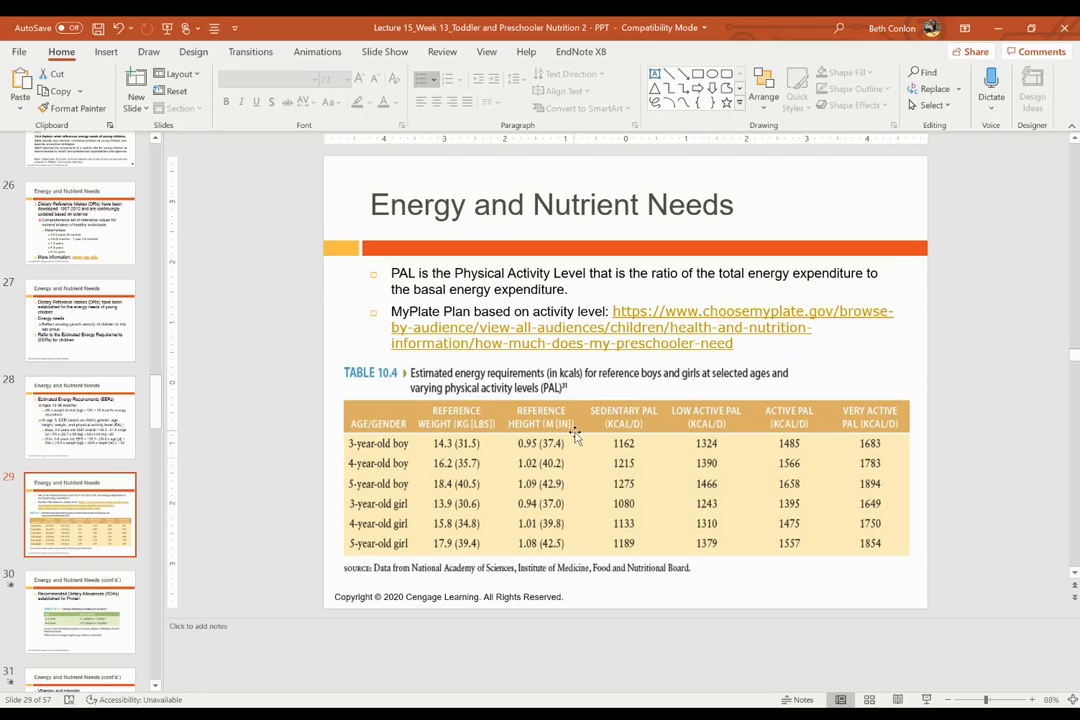
pyautogui.moveTo(627, 447)
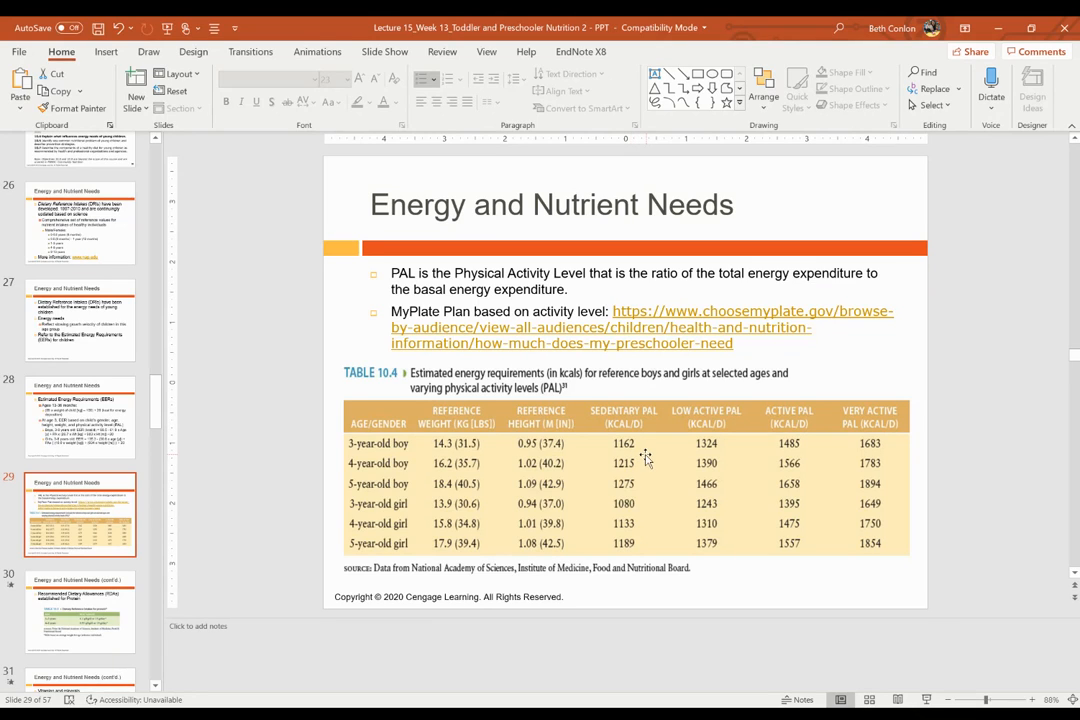
pyautogui.moveTo(644, 420)
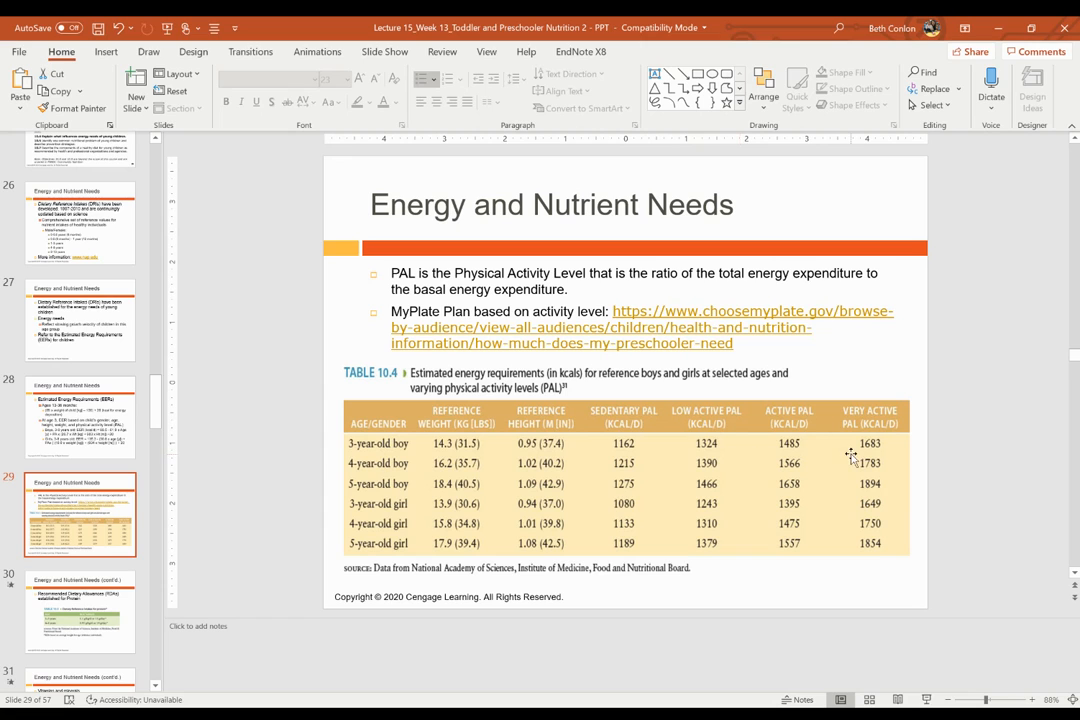
pyautogui.moveTo(881, 451)
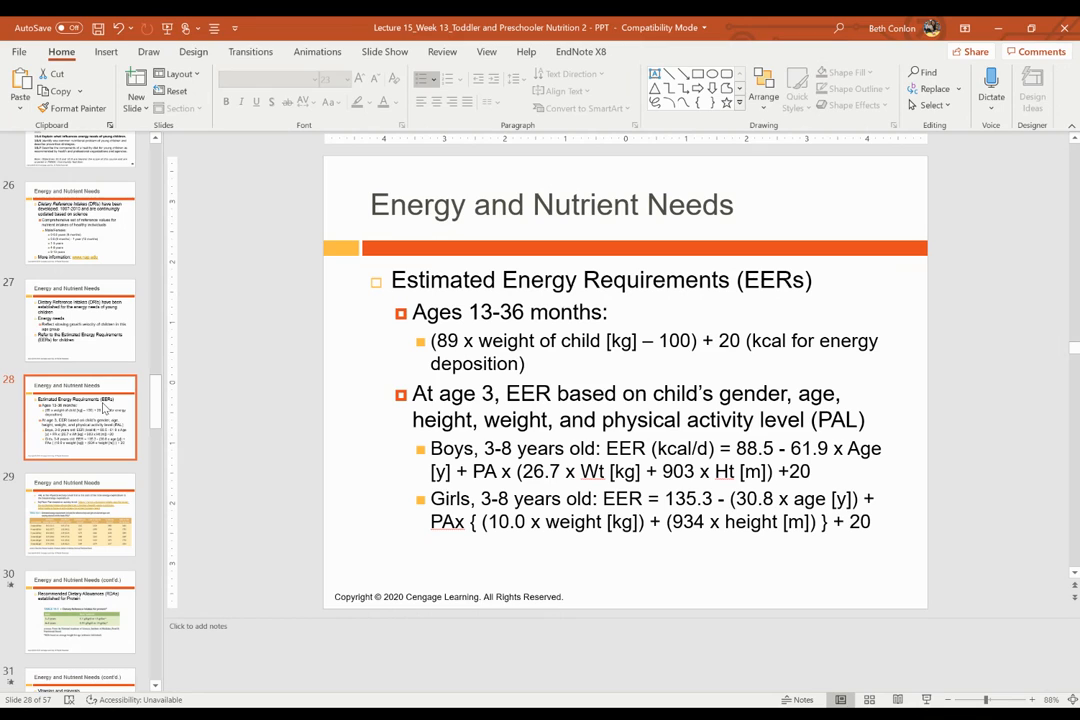
pyautogui.moveTo(500, 487)
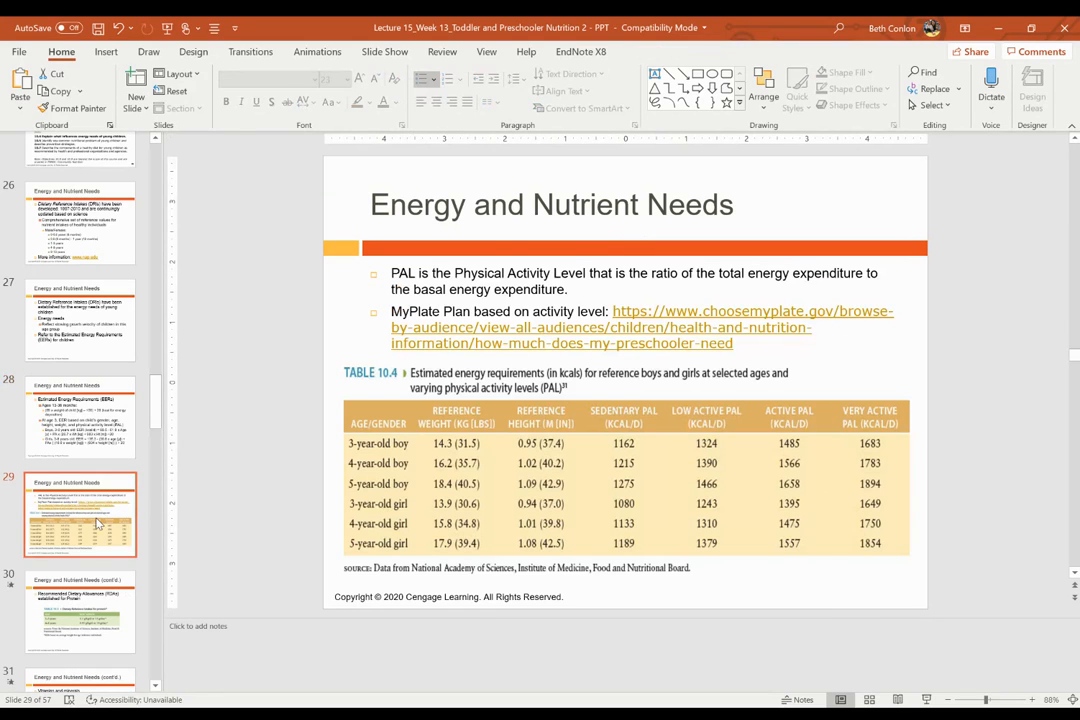
pyautogui.moveTo(95, 568)
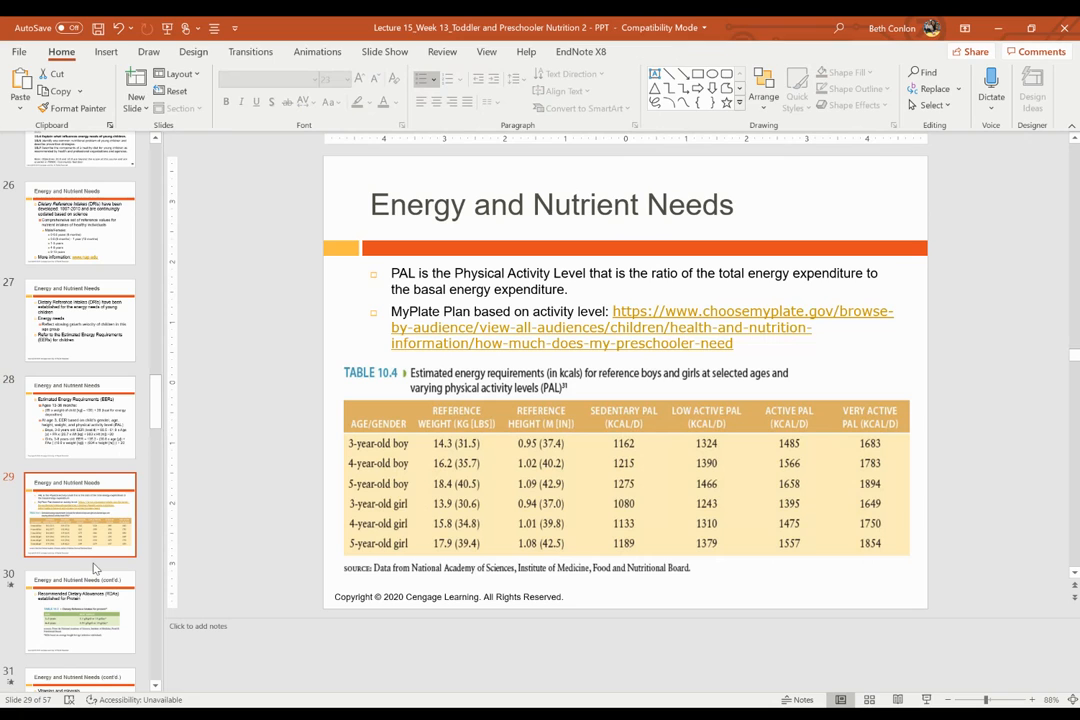
# - Open slide 30 on protein RDAs and scroll the slide list to reveal slide 32
pyautogui.click(80, 611)
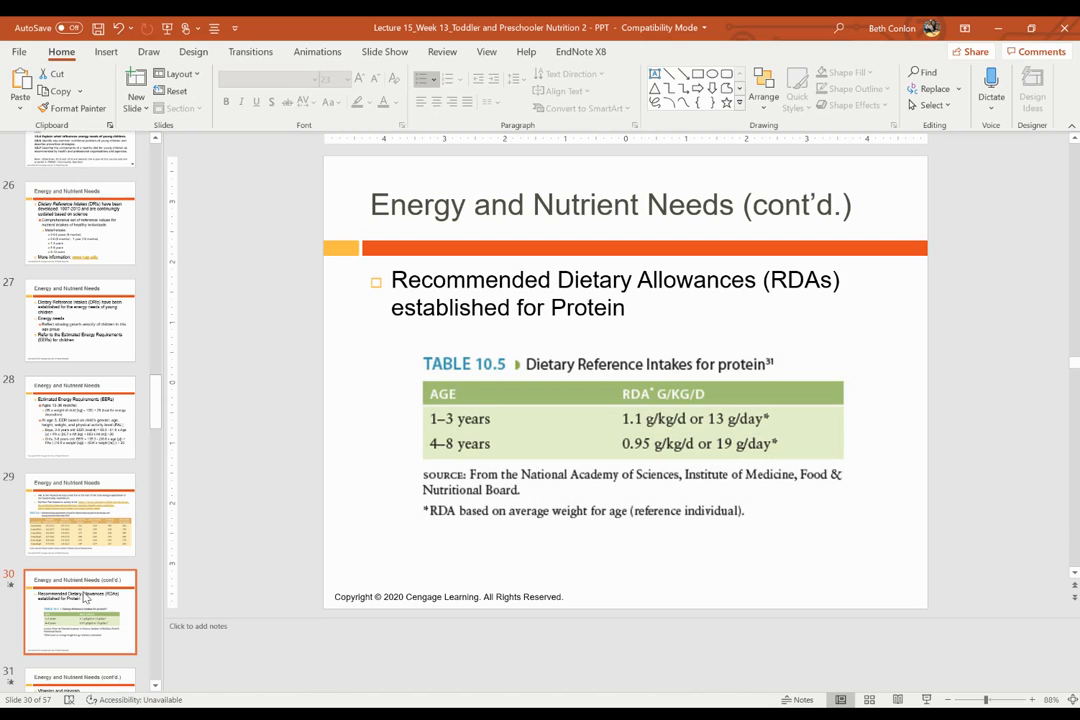
pyautogui.scroll(-3)
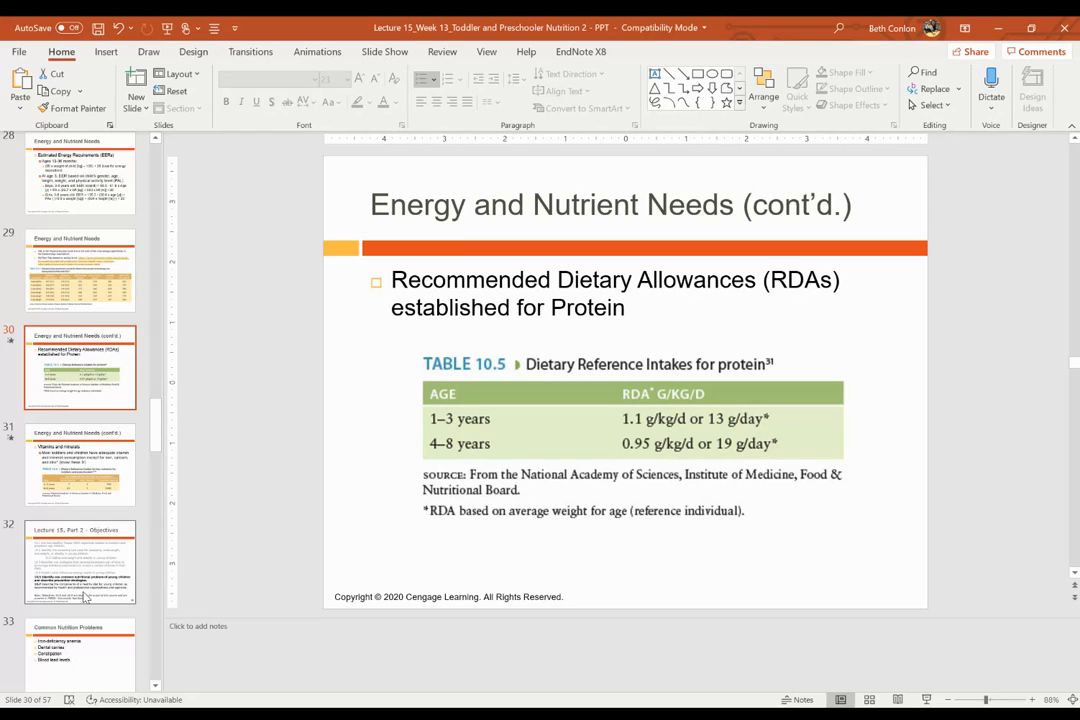
# - View the slide 31 vitamins and minerals table, then open slide 32 objectives
pyautogui.click(80, 465)
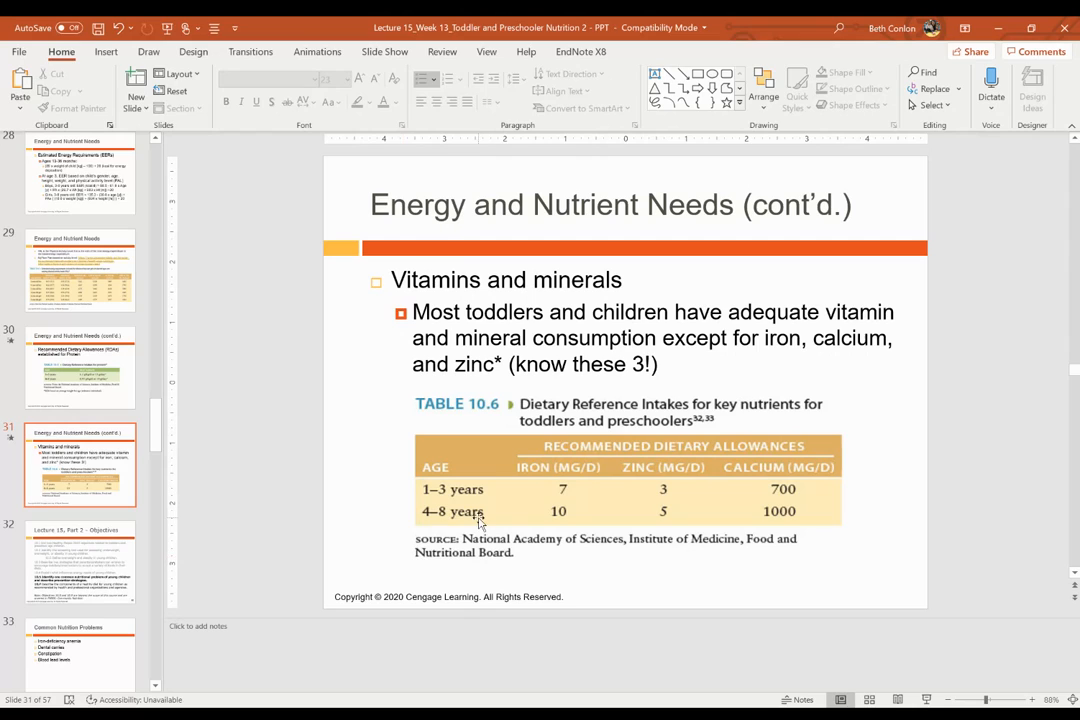
pyautogui.moveTo(615, 515)
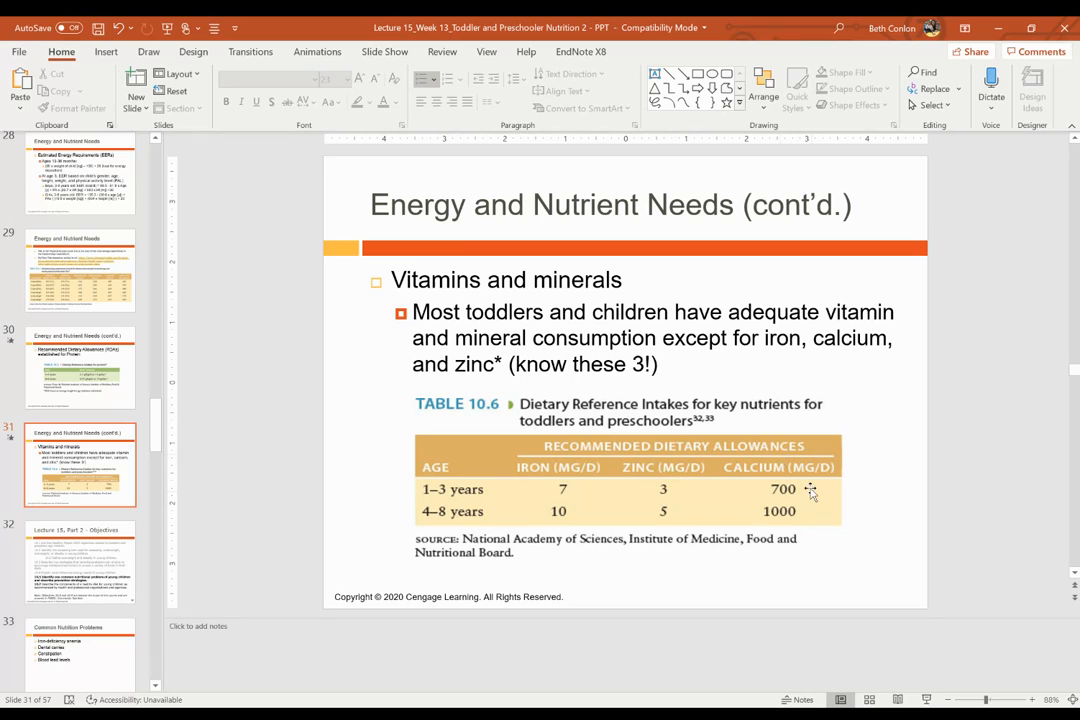
pyautogui.moveTo(585, 520)
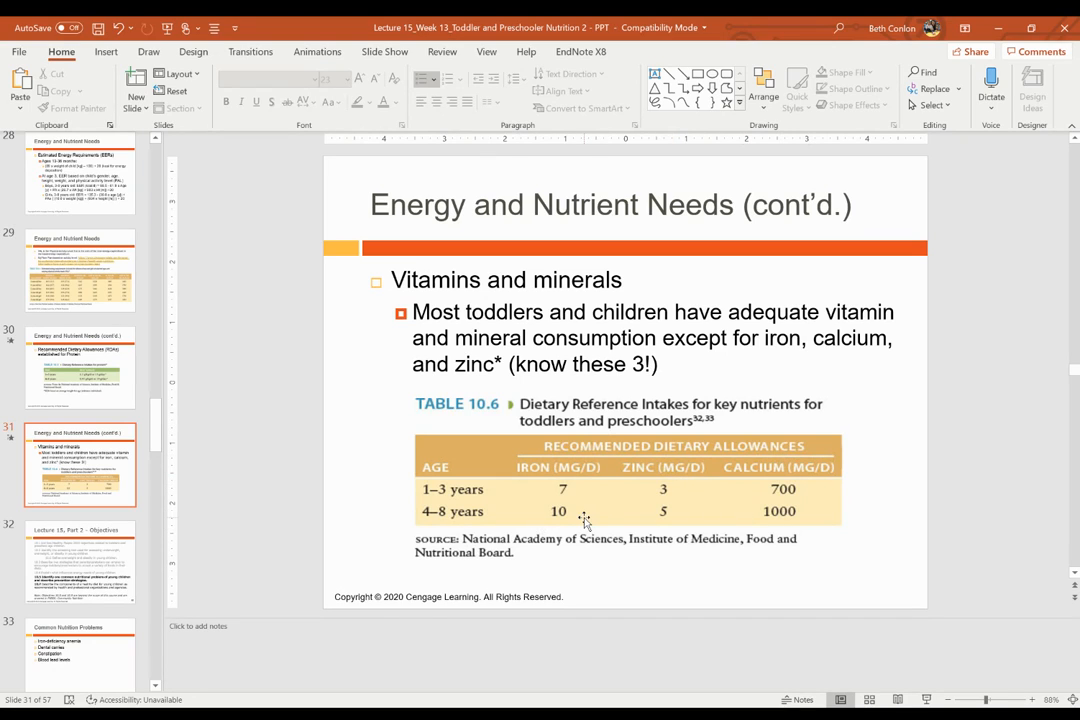
pyautogui.moveTo(775, 517)
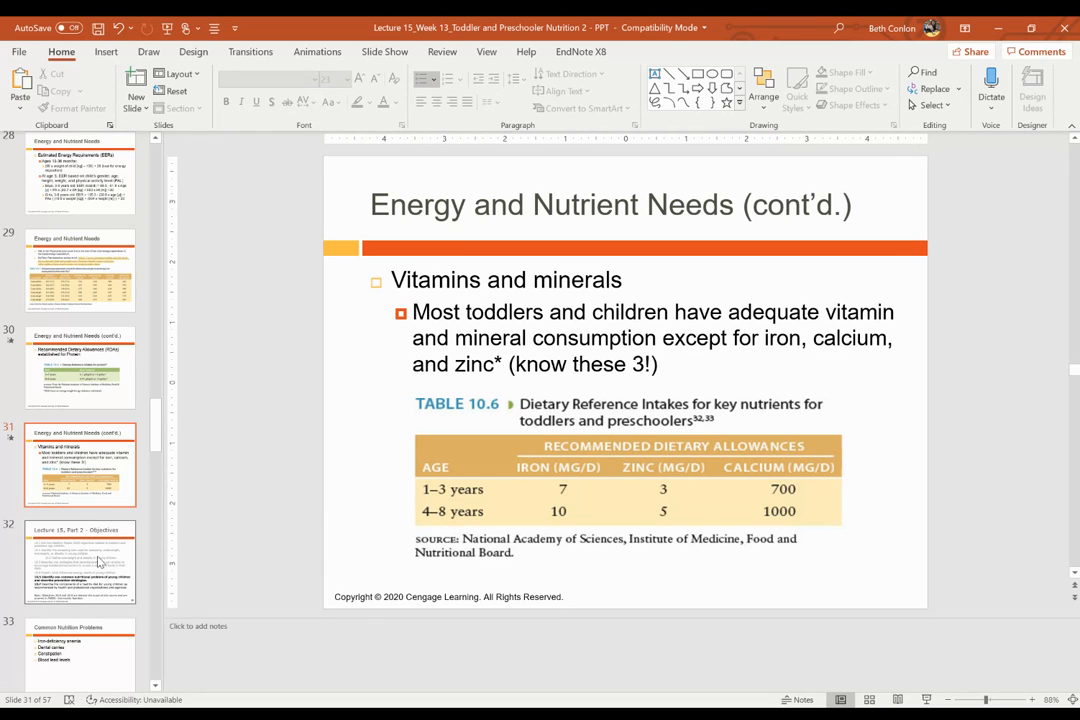
pyautogui.click(80, 560)
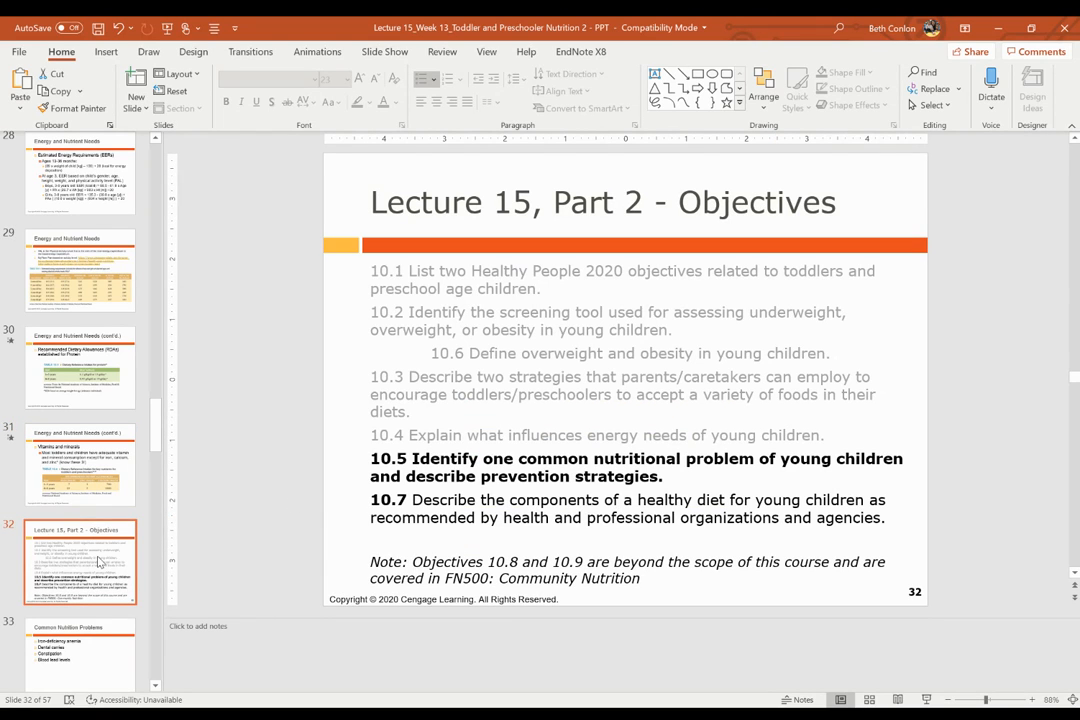